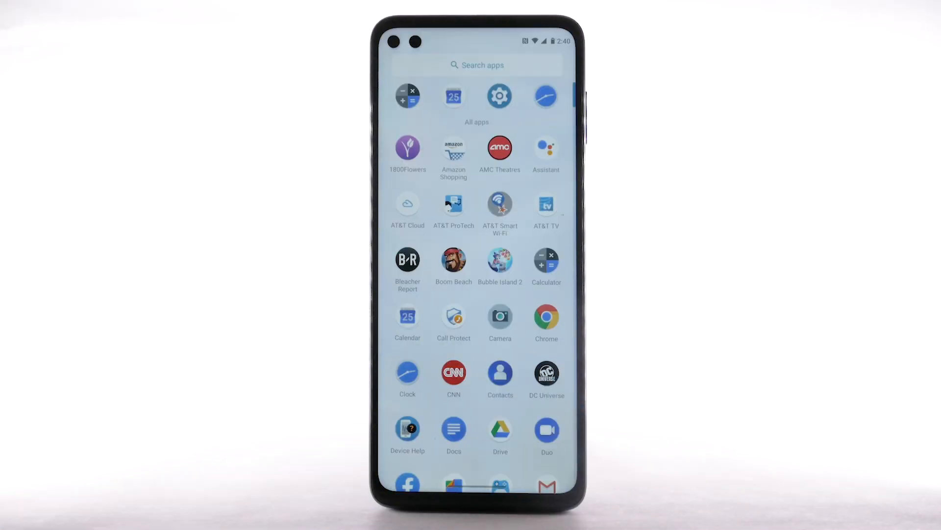
Scroll the app drawer to find and launch the Visual Voicemail app
scroll("down", 3)
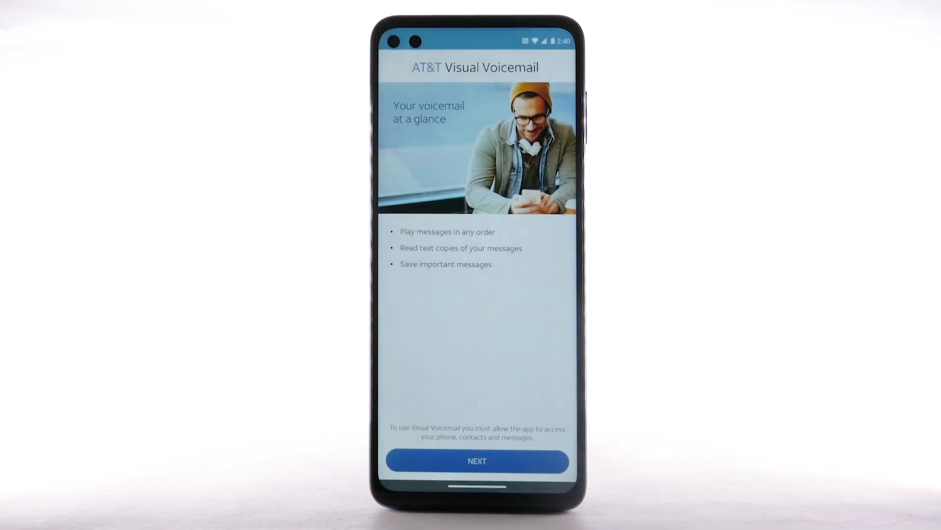
Advance past the welcome screen and activate Visual Voicemail, accepting the terms
left_click(477, 462)
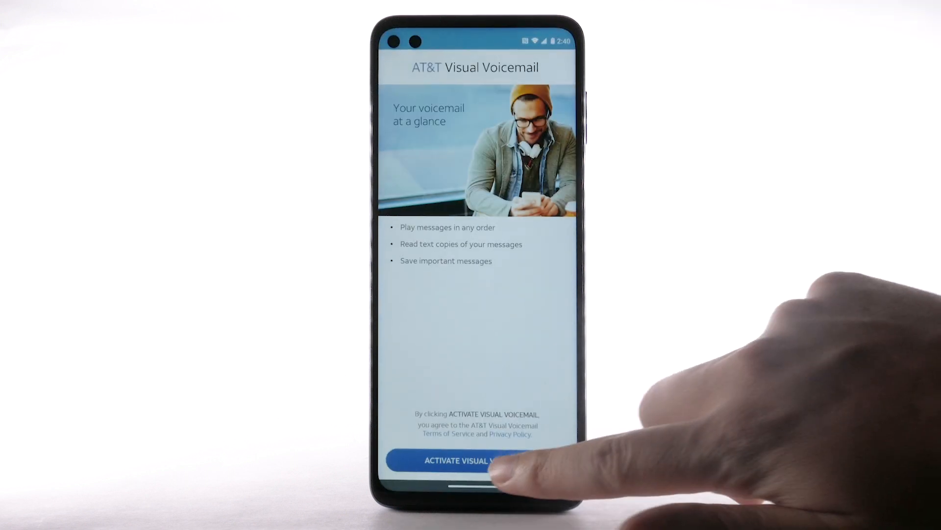
left_click(469, 461)
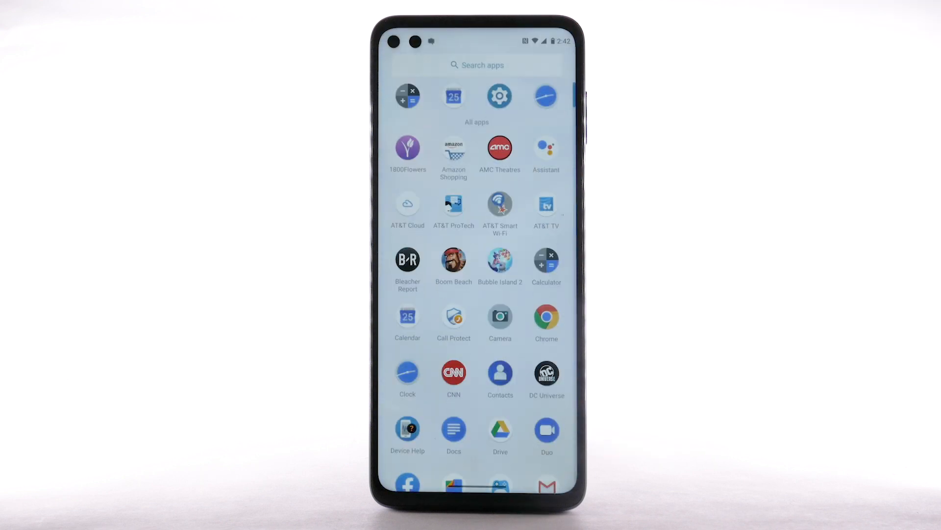
Relaunch Visual Voicemail, play the newest inbox message, then delete it
scroll("down", 3)
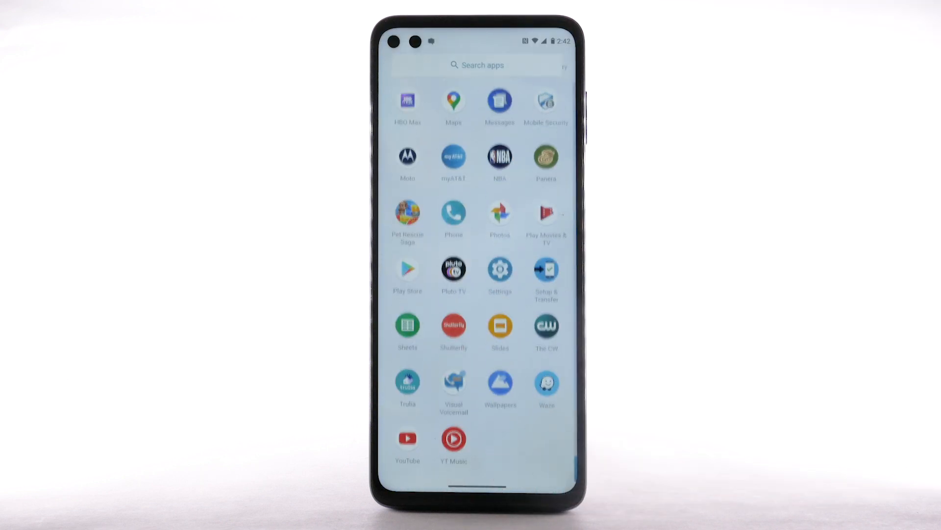
left_click(453, 383)
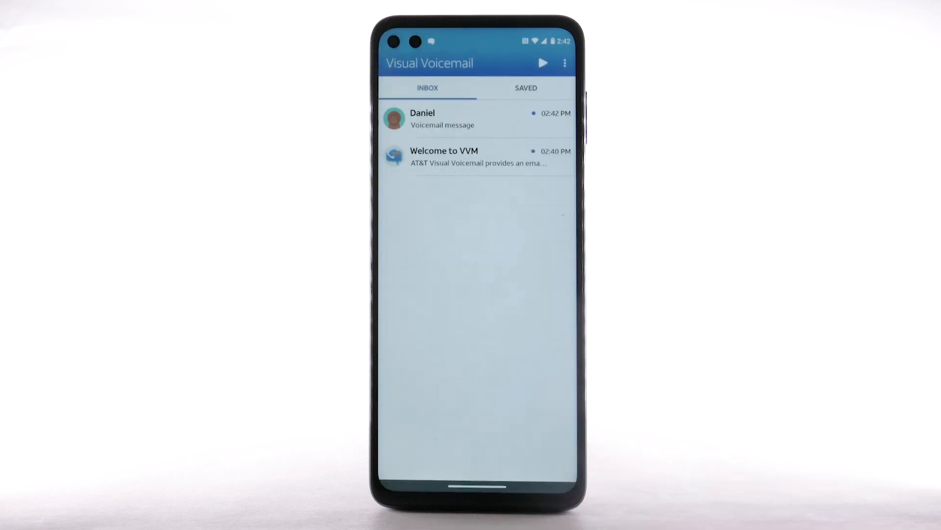
left_click(460, 119)
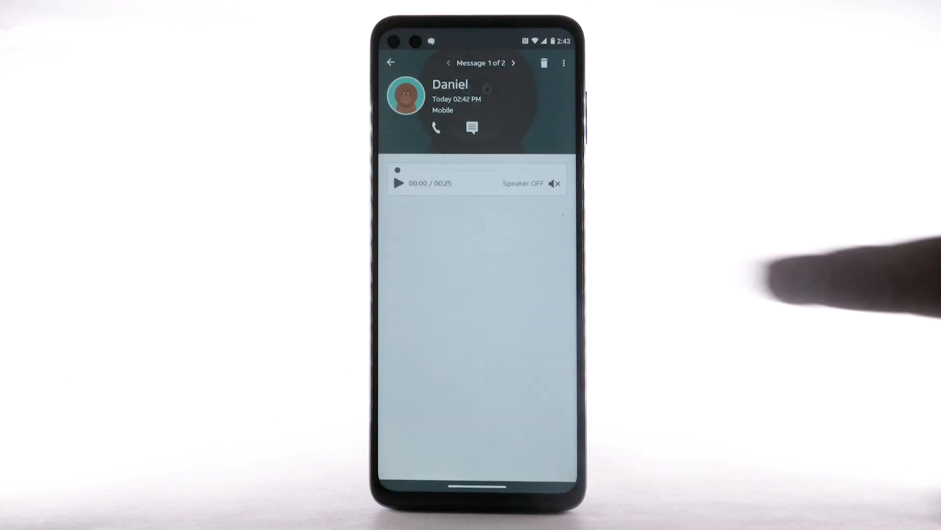
left_click(398, 183)
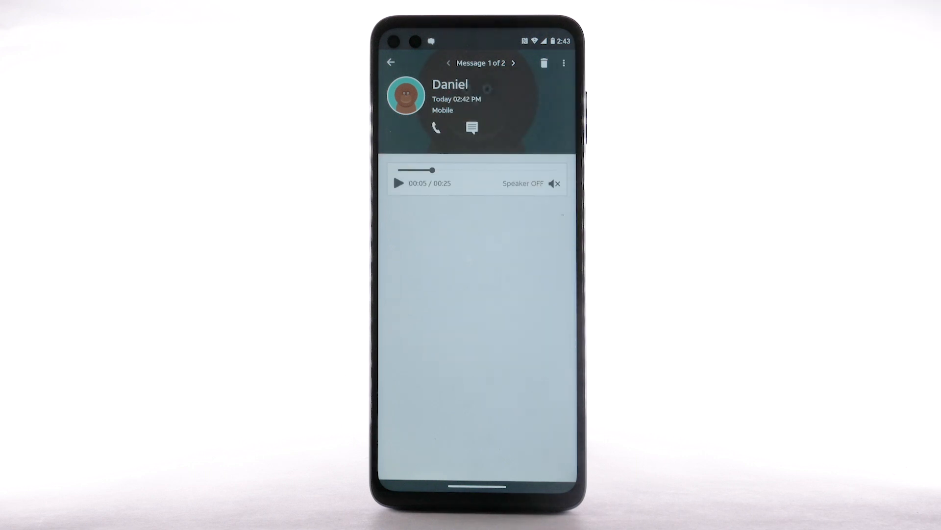
left_click(398, 183)
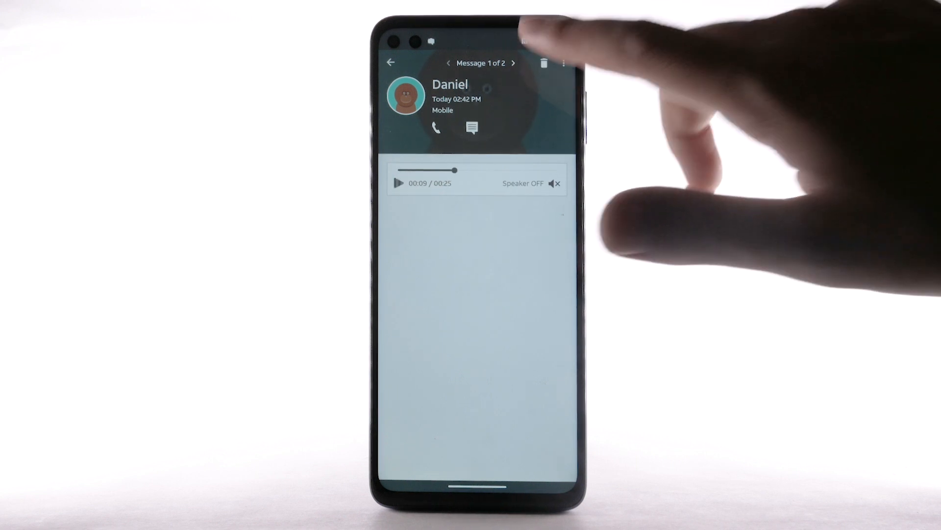
left_click(545, 63)
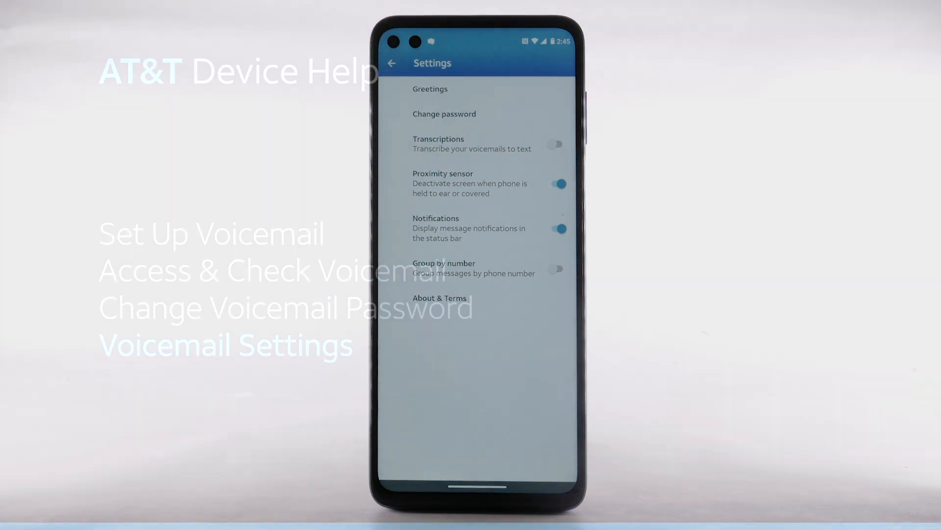
Open voicemail Settings from the inbox's three-dot options menu
left_click(391, 63)
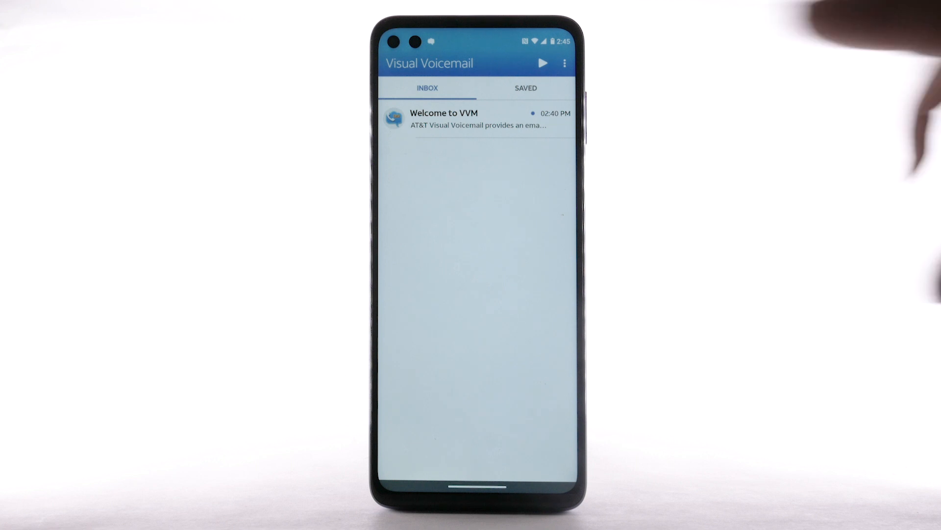
left_click(563, 63)
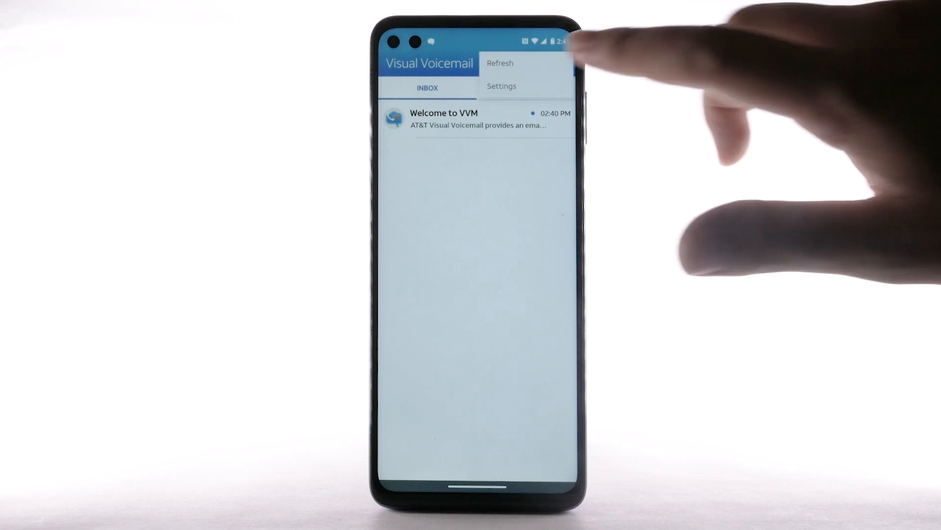
left_click(501, 86)
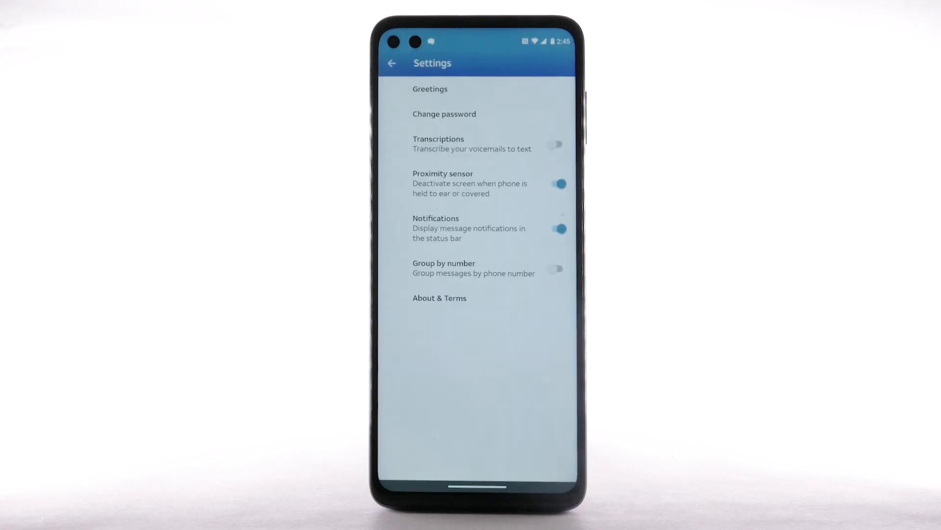